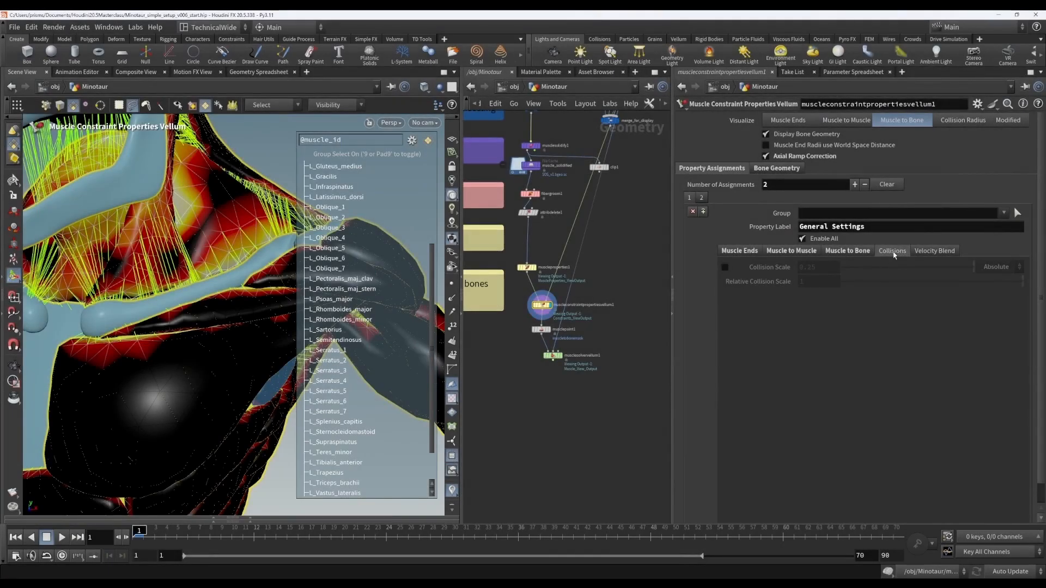
# Check Velocity Blend on the muscle constraint node, leaving the blend value at 0.
pyautogui.click(934, 251)
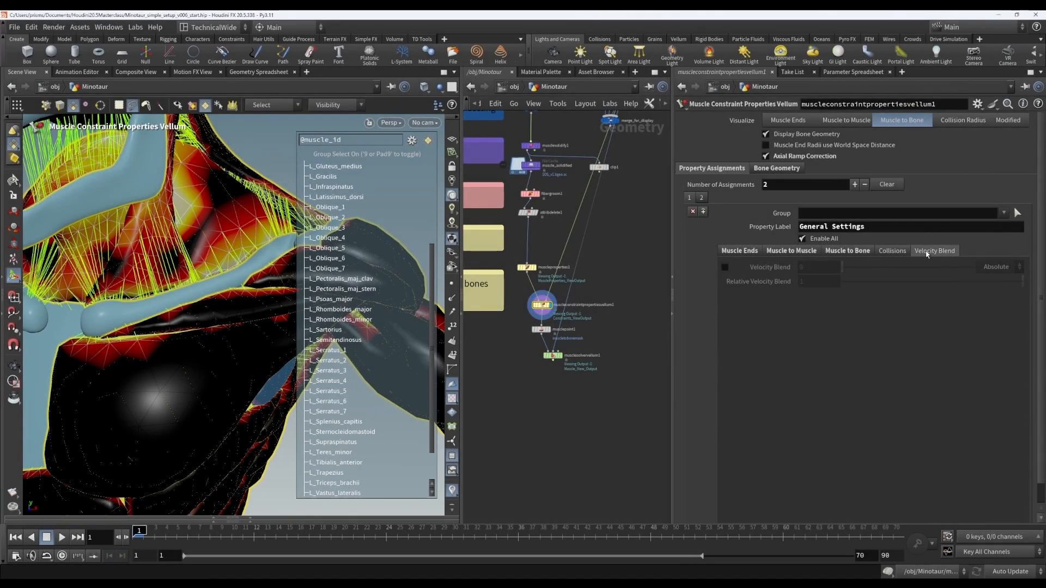
pyautogui.click(892, 251)
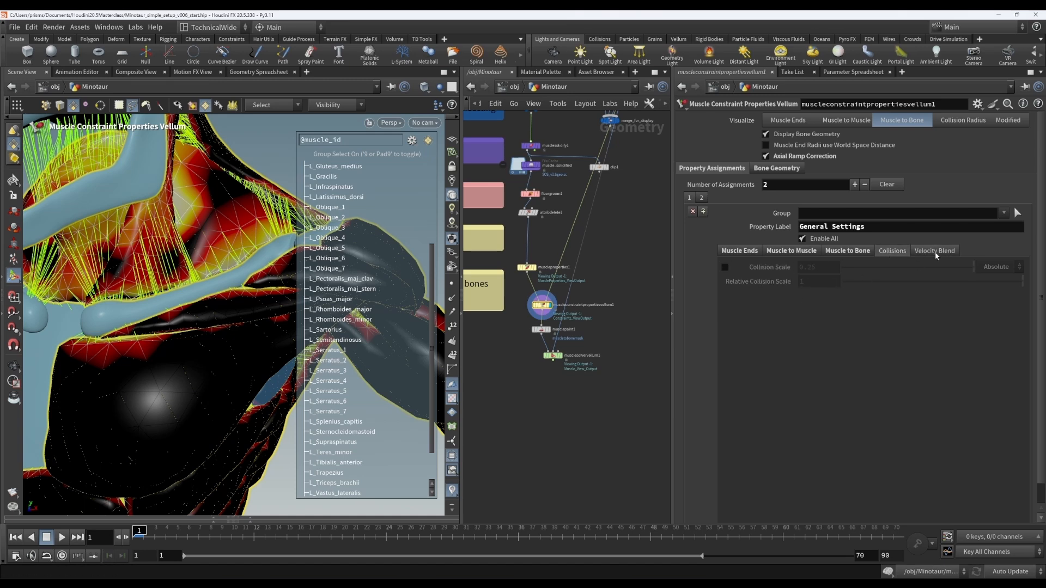
pyautogui.click(933, 250)
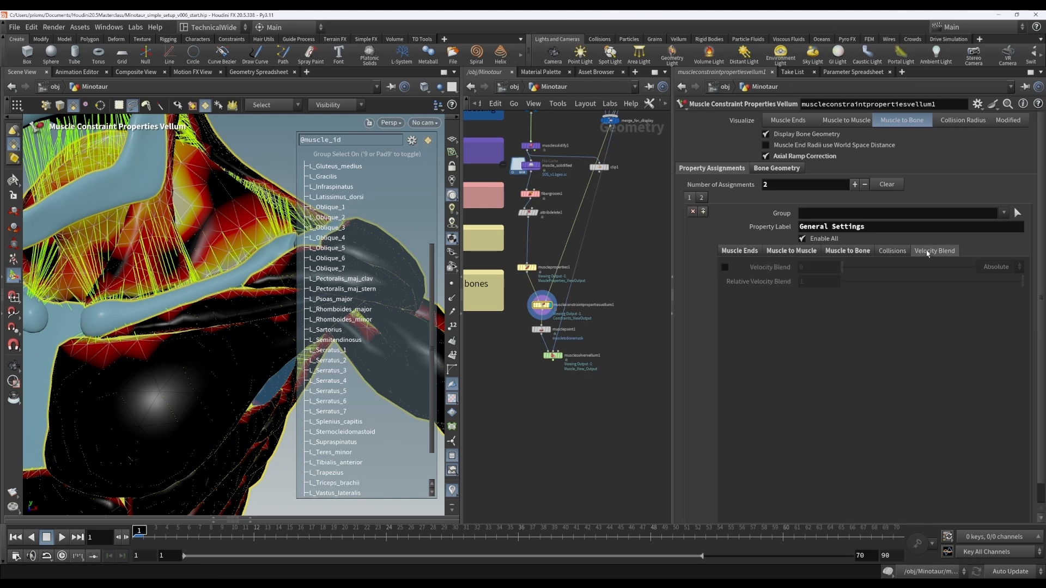
pyautogui.moveTo(945, 251)
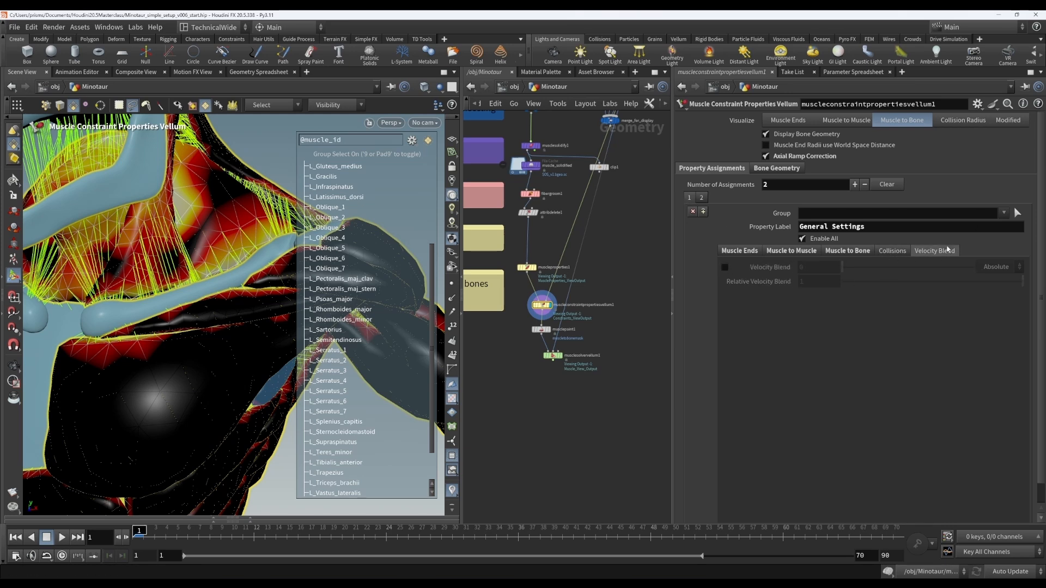
pyautogui.moveTo(786, 346)
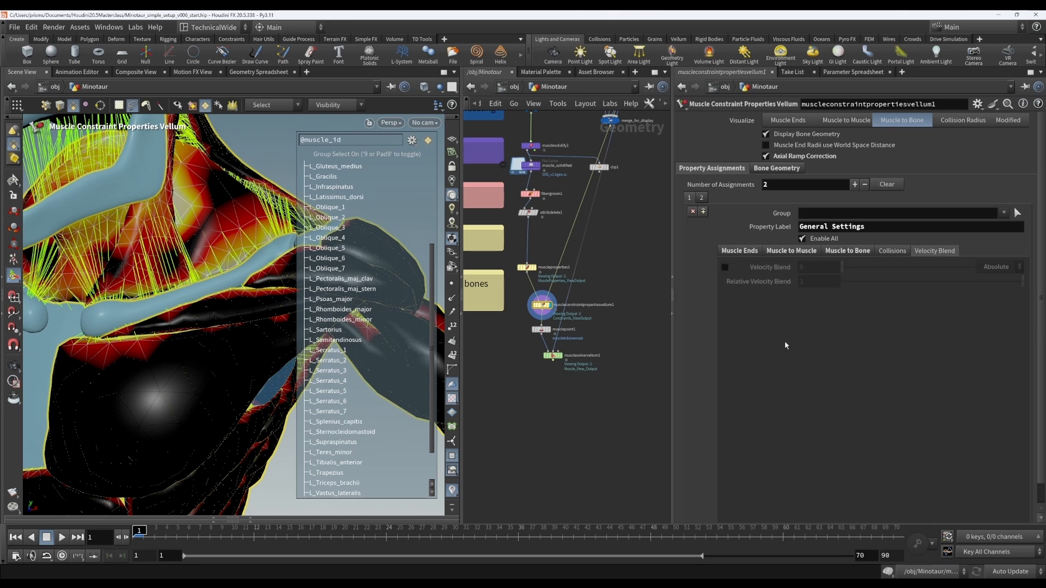
pyautogui.click(892, 251)
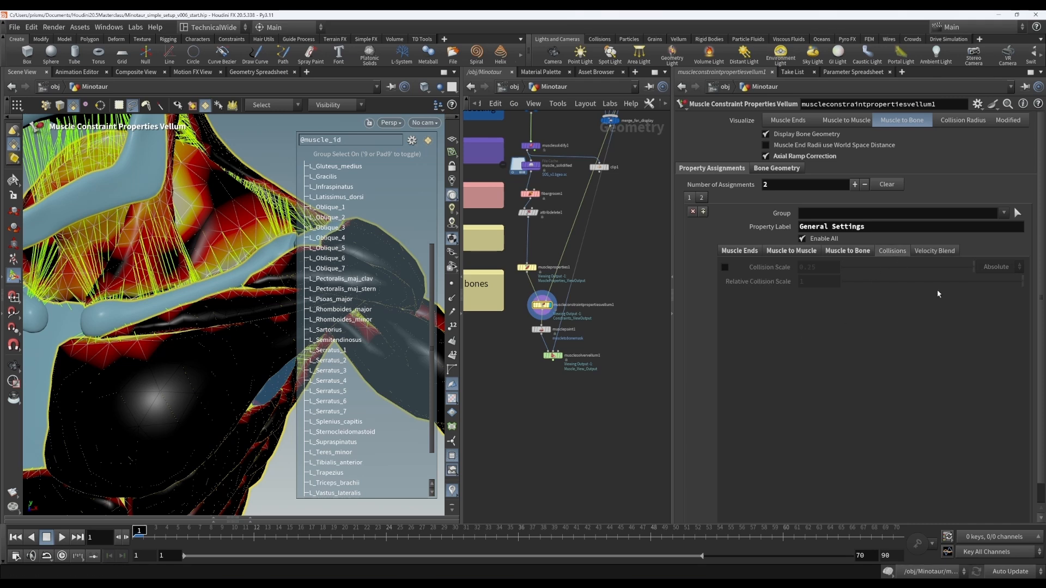
pyautogui.click(935, 251)
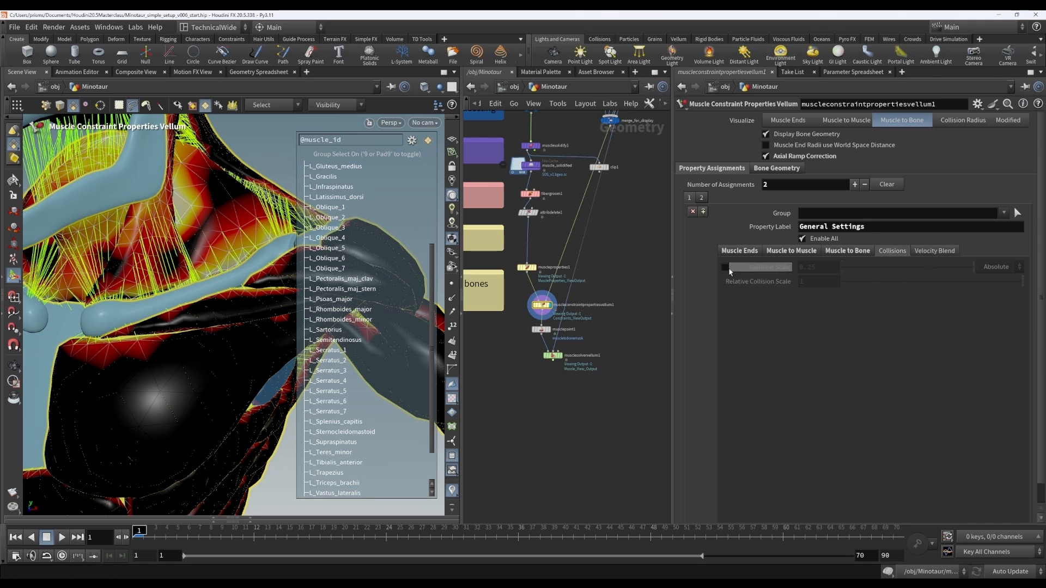
pyautogui.moveTo(723, 270)
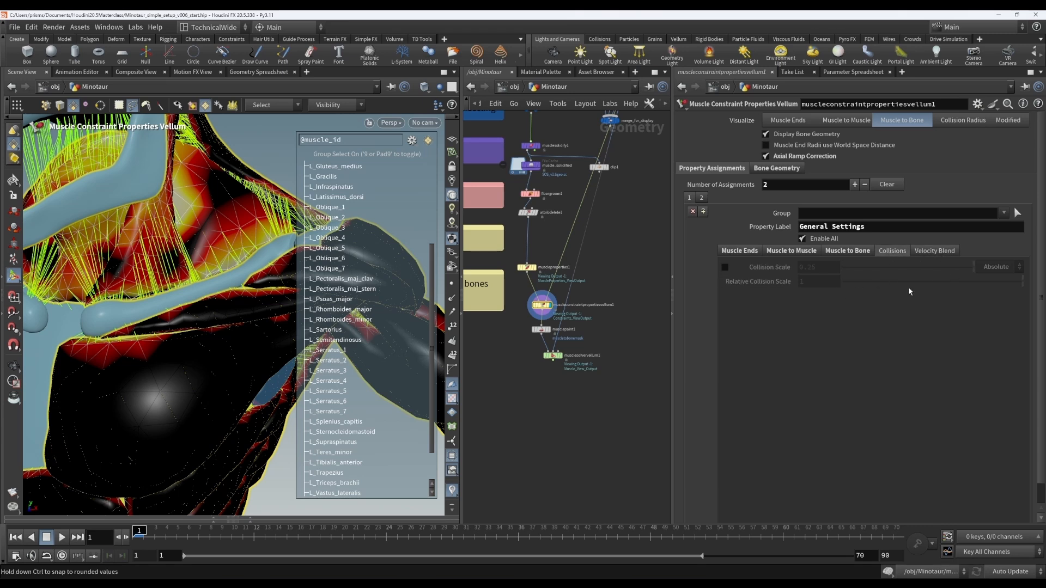
pyautogui.moveTo(841, 283)
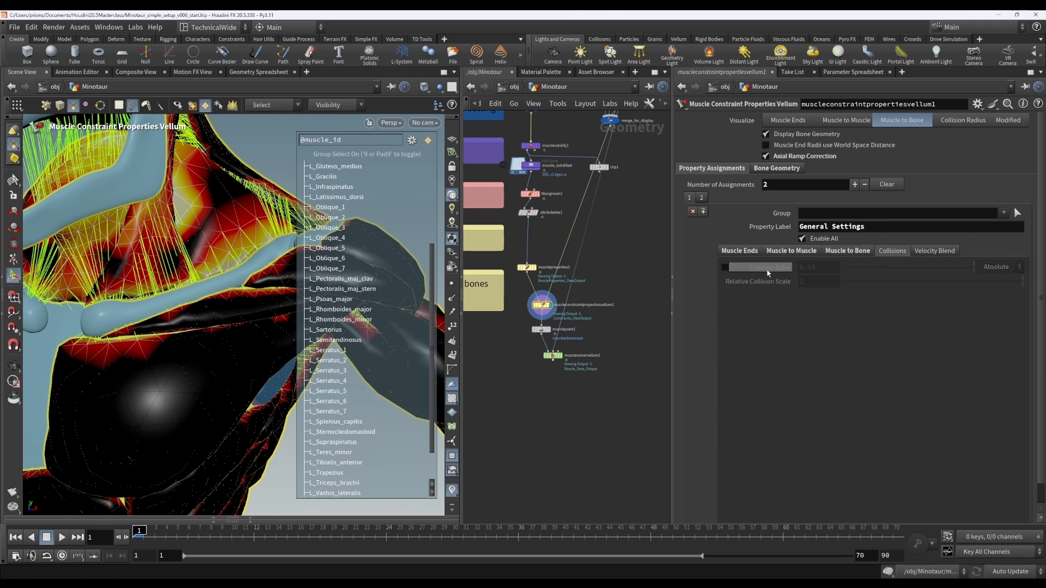
pyautogui.click(935, 251)
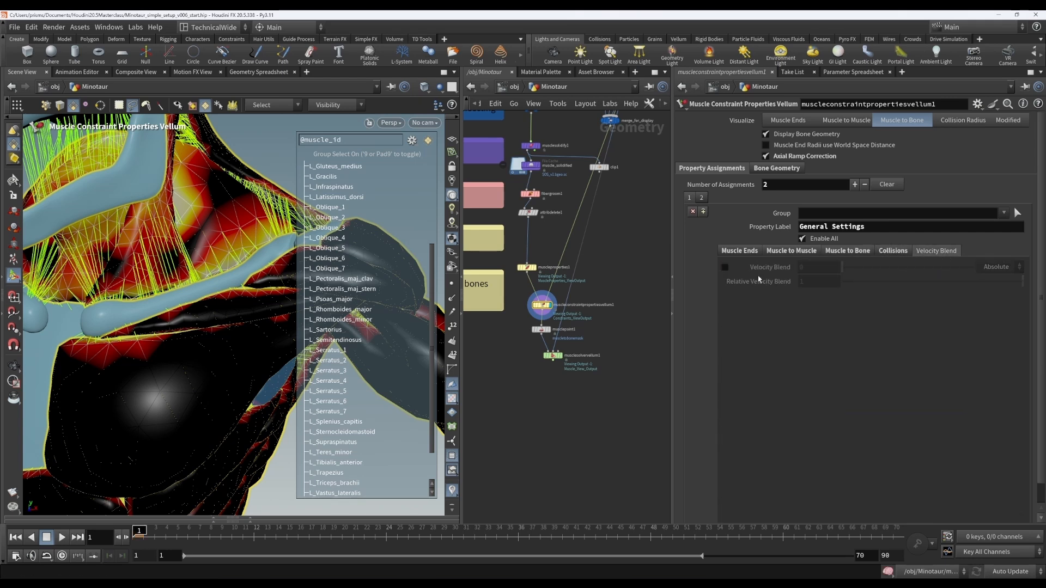
pyautogui.click(725, 266)
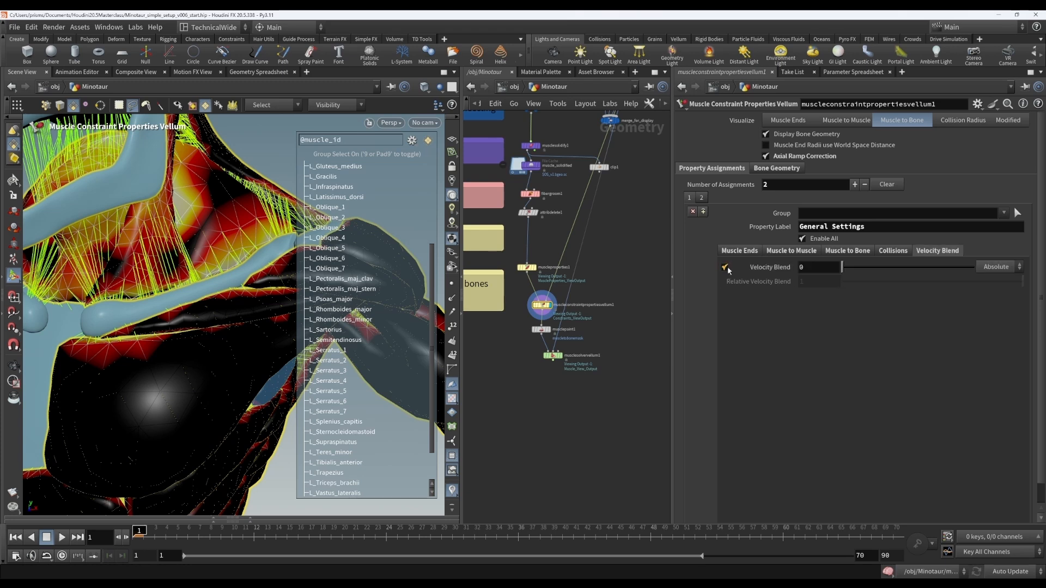
# Review the Collisions, Muscle to Bone and Muscle to Muscle settings (stiffness 10, damping 0.01, threshold 0.152).
pyautogui.click(892, 251)
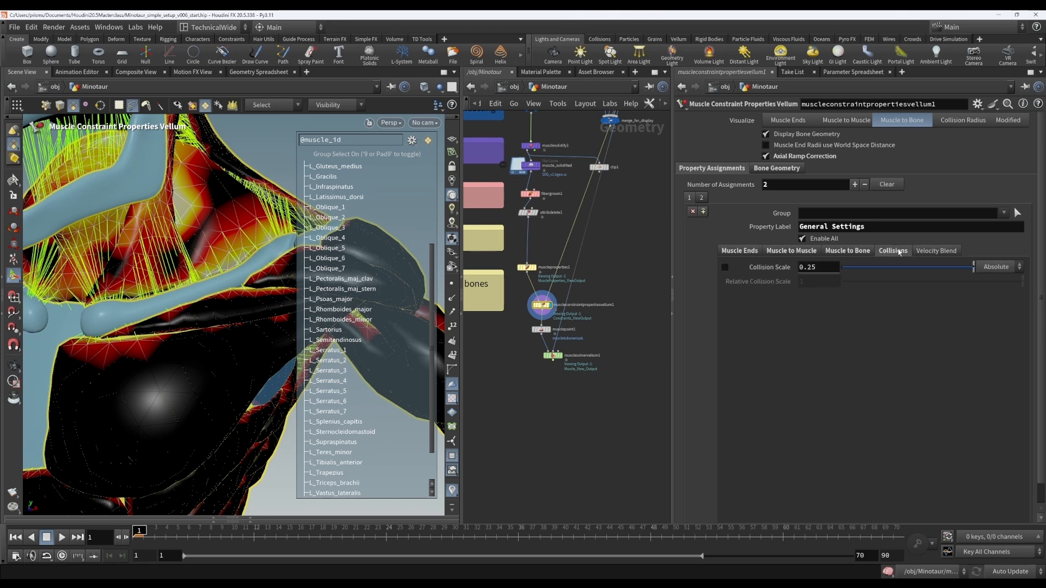
pyautogui.click(848, 251)
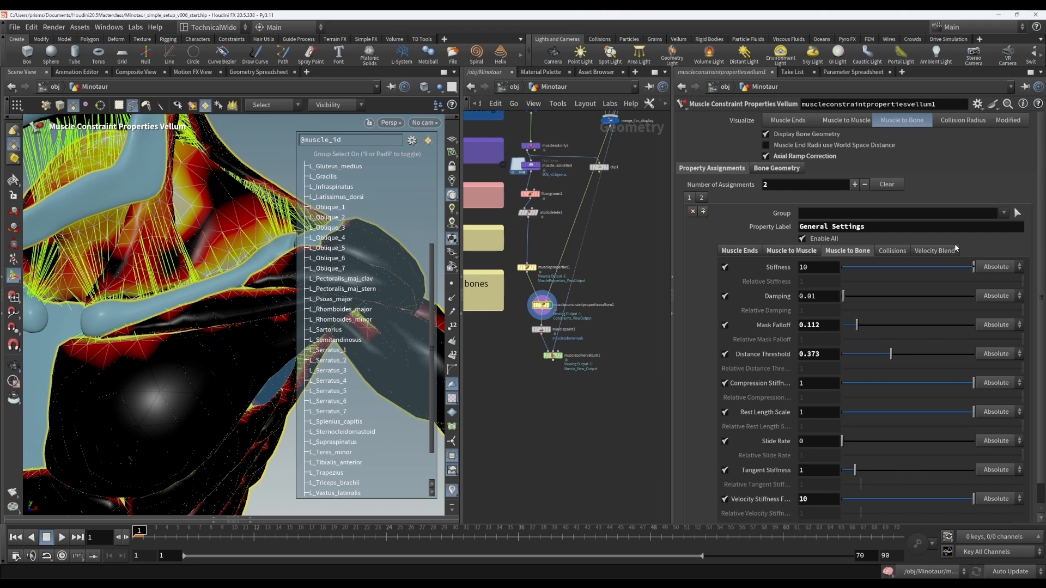
pyautogui.click(892, 250)
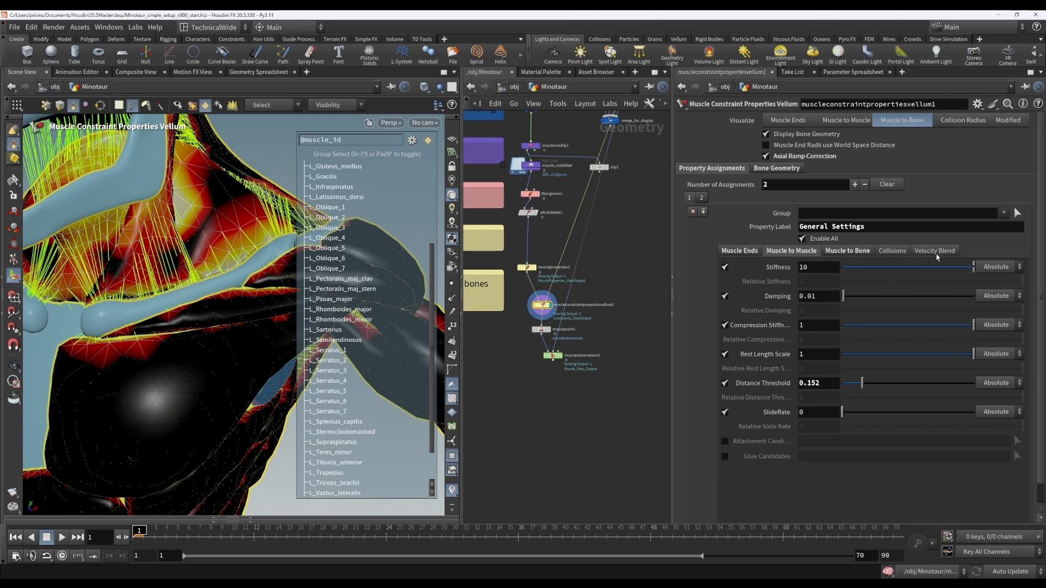
pyautogui.moveTo(838, 255)
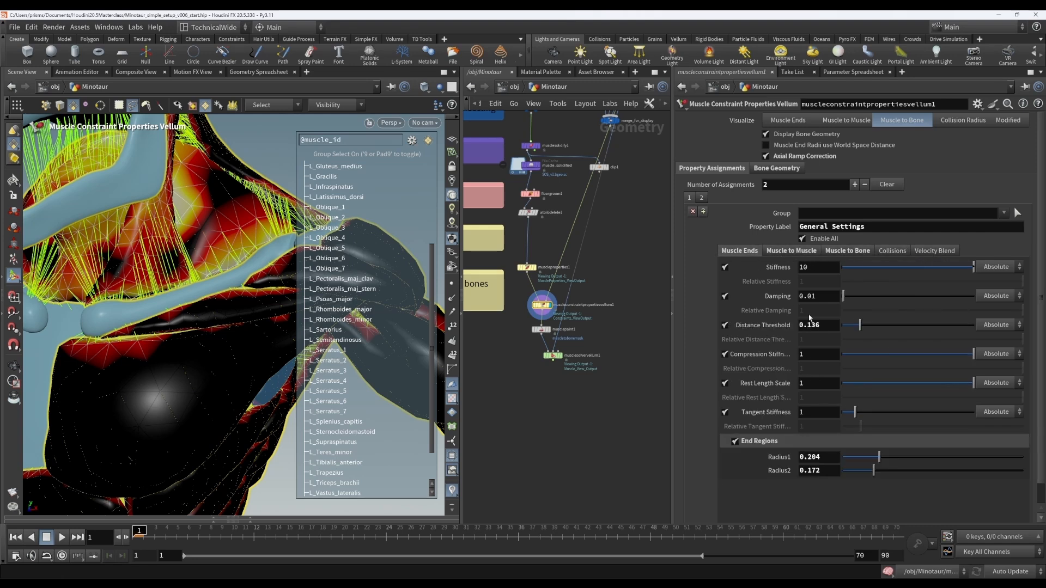
pyautogui.moveTo(821, 341)
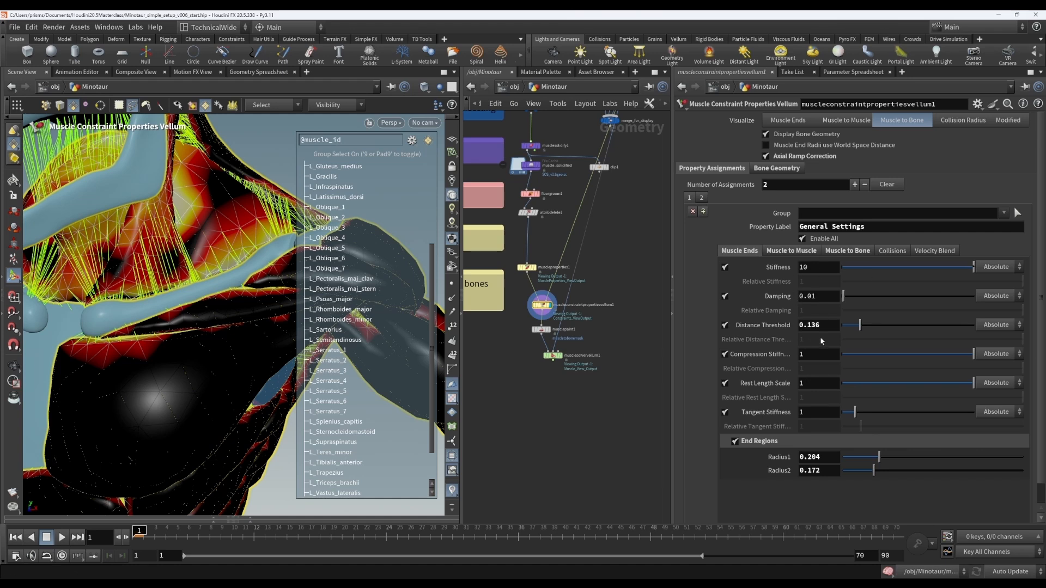
pyautogui.moveTo(895, 254)
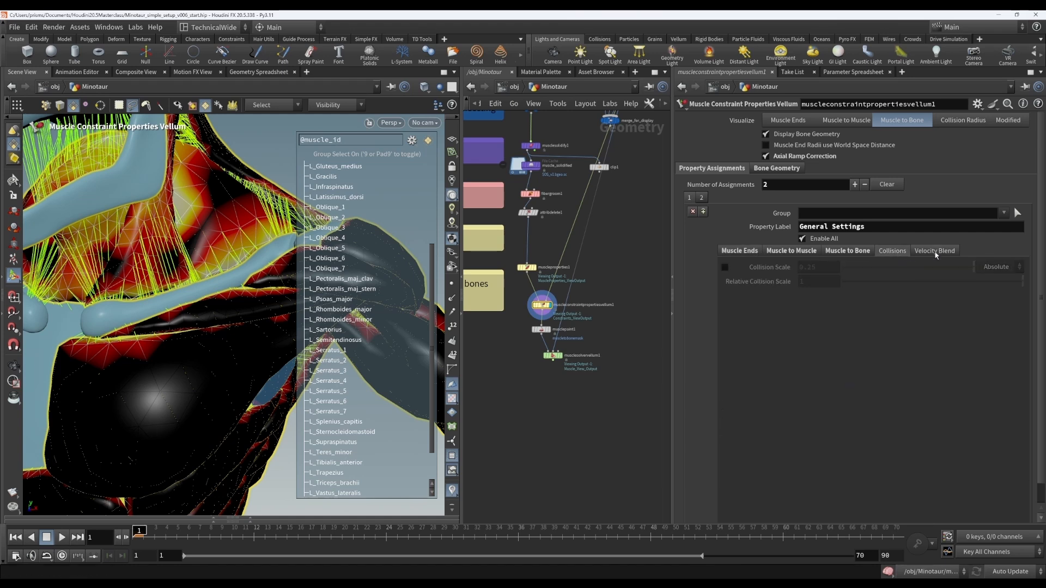
# Enable the Collision Scale override and set it to 1.
pyautogui.click(962, 120)
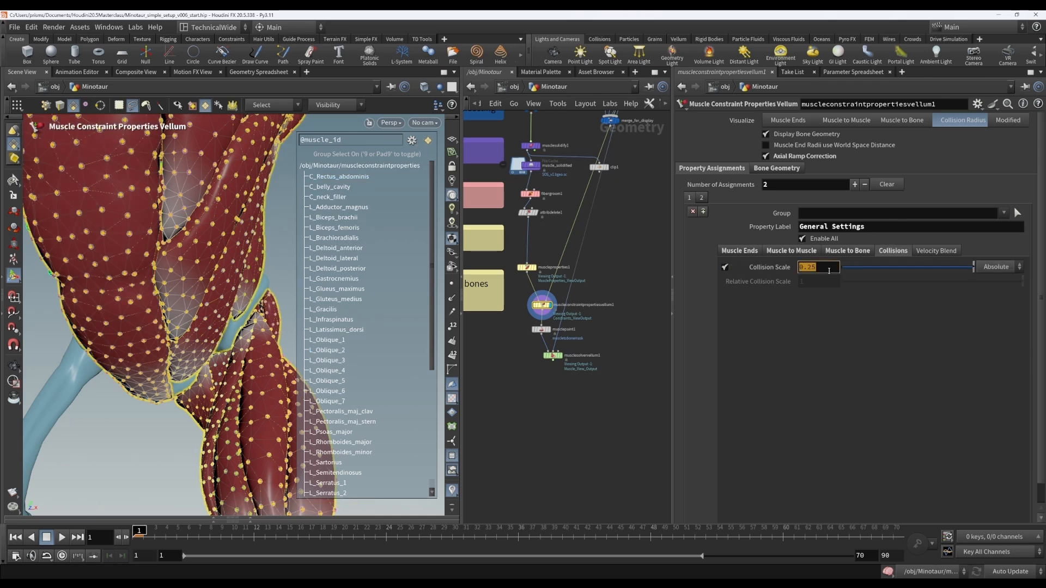
pyautogui.write('1')
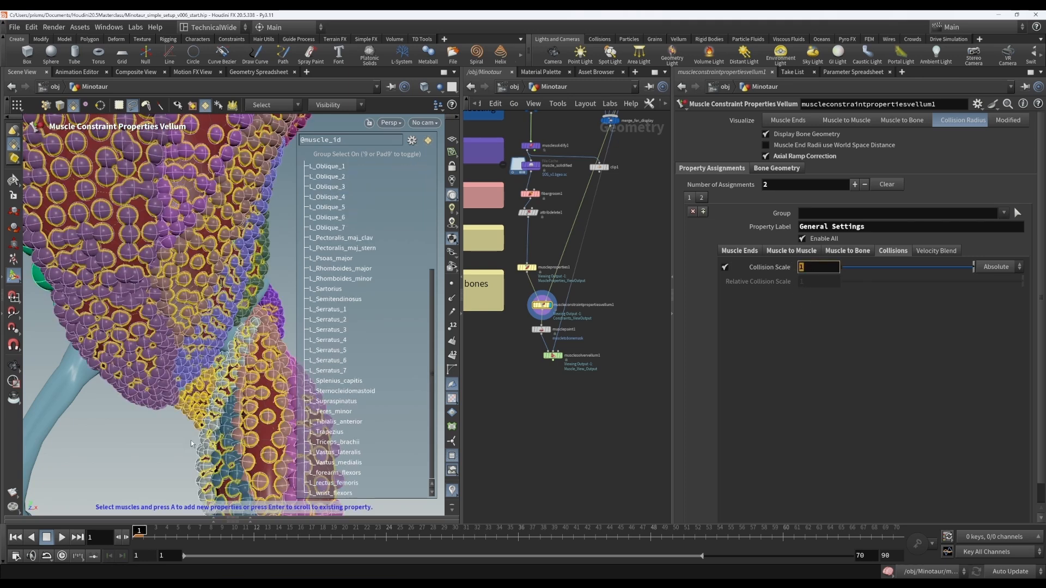
pyautogui.click(325, 197)
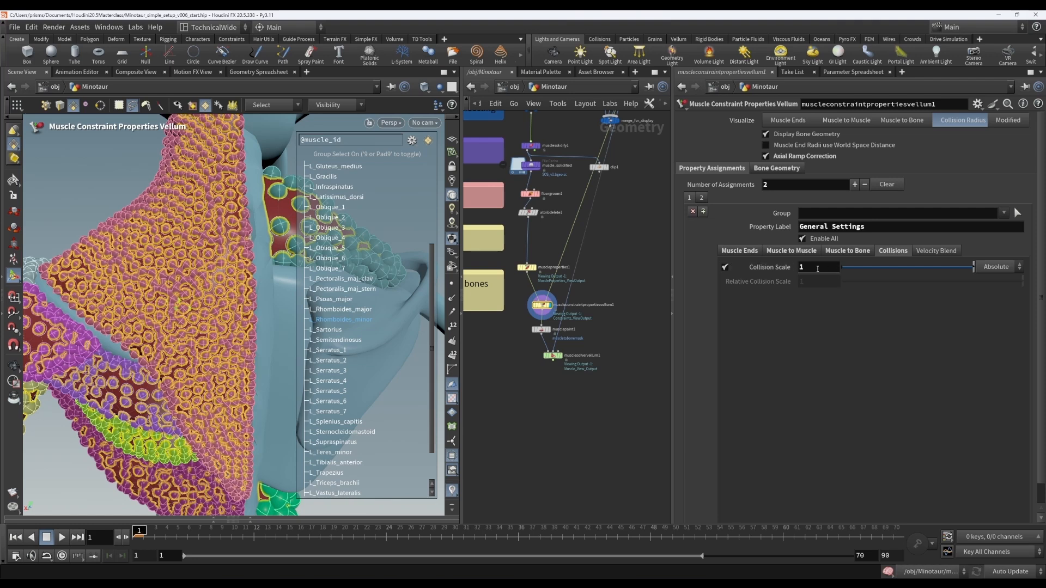
# Set Collision Scale to 0.25 so the collision spheres shrink to small dots.
pyautogui.click(818, 267)
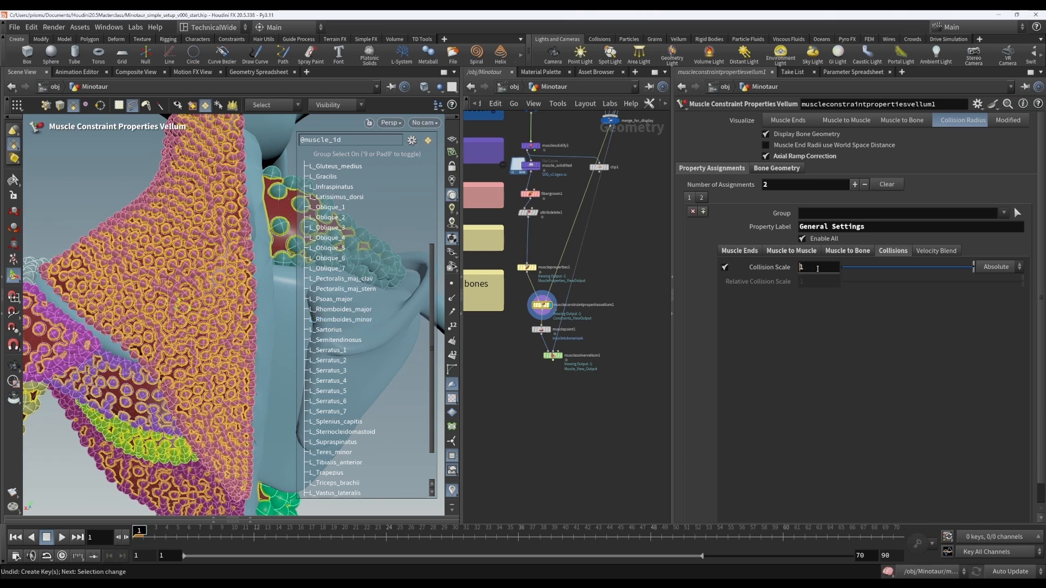
pyautogui.write('0.25')
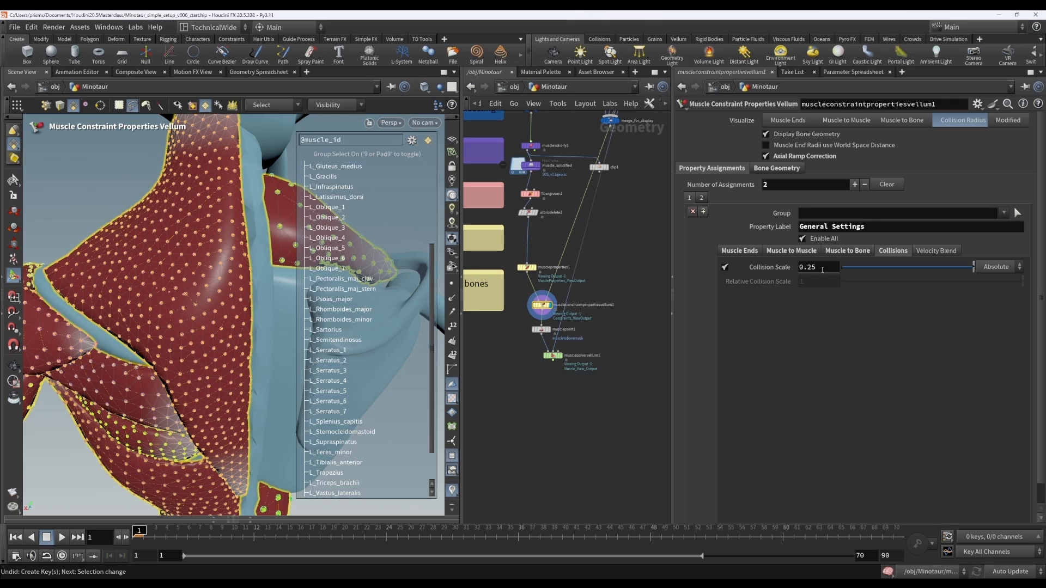
pyautogui.click(342, 308)
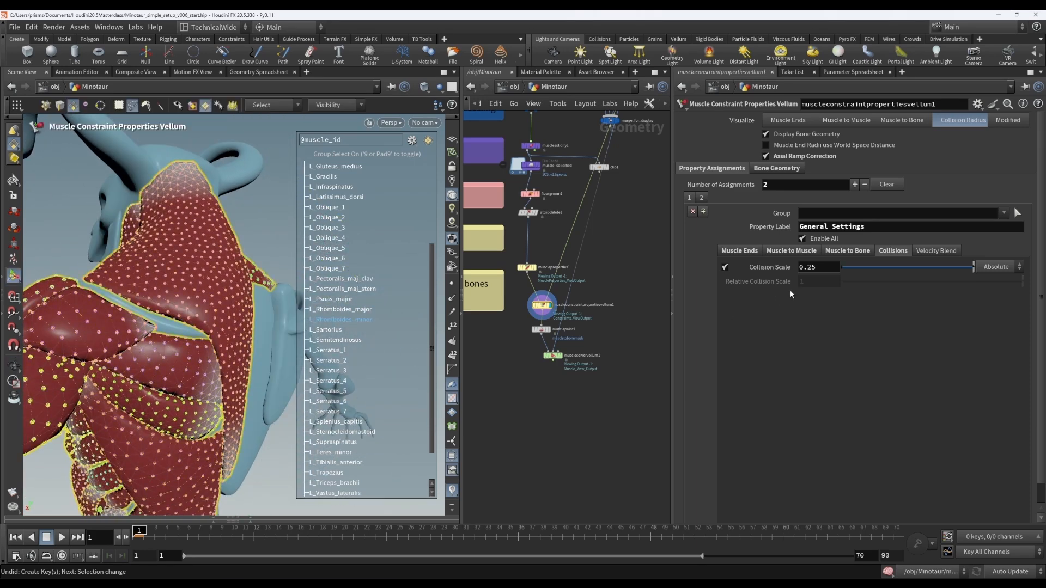
pyautogui.moveTo(792, 294)
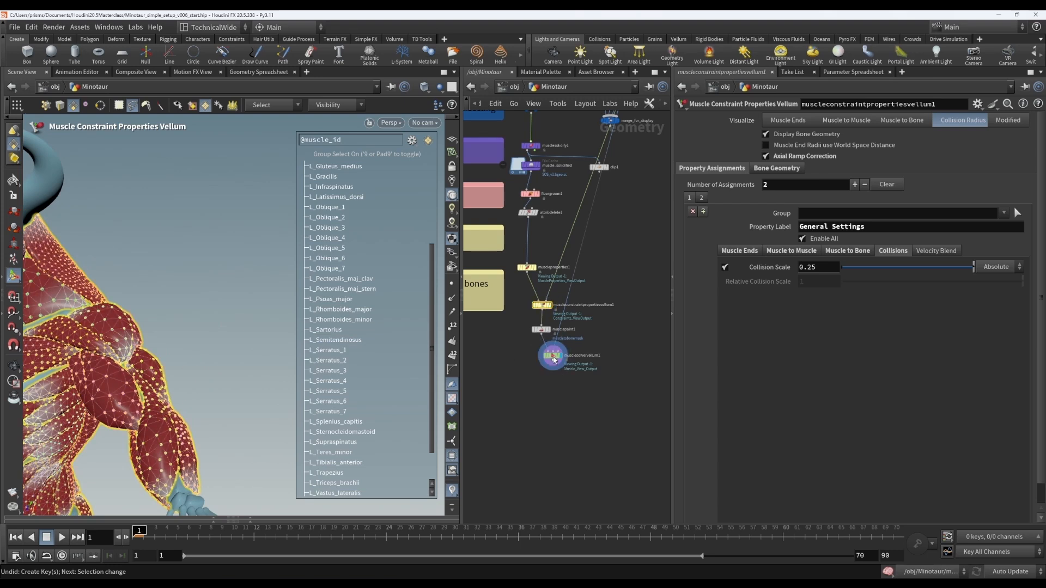
# Enable the Collisions guide section on the Muscle Solver Vellum Guides tab.
pyautogui.click(552, 355)
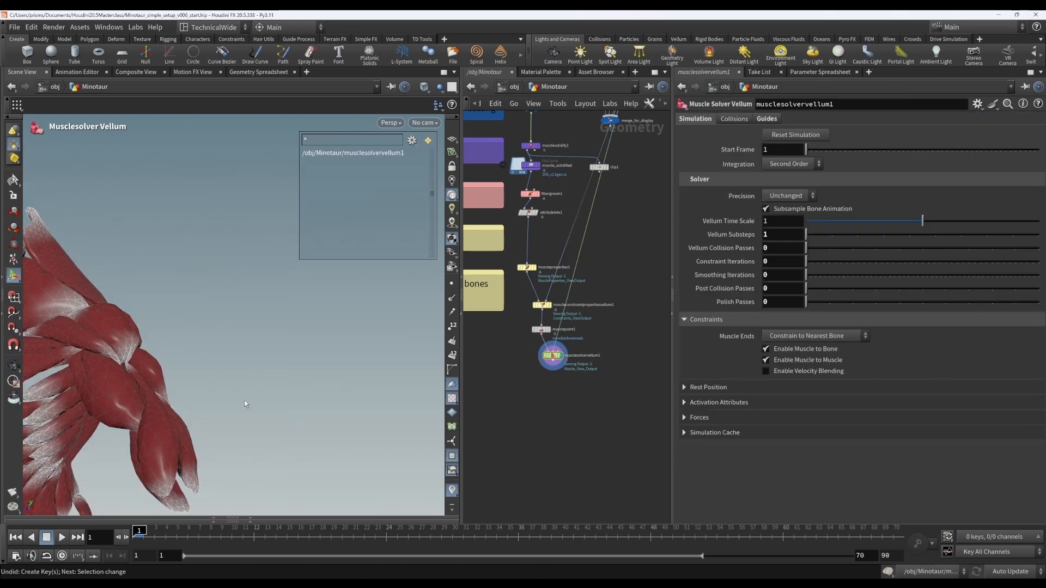
pyautogui.click(766, 118)
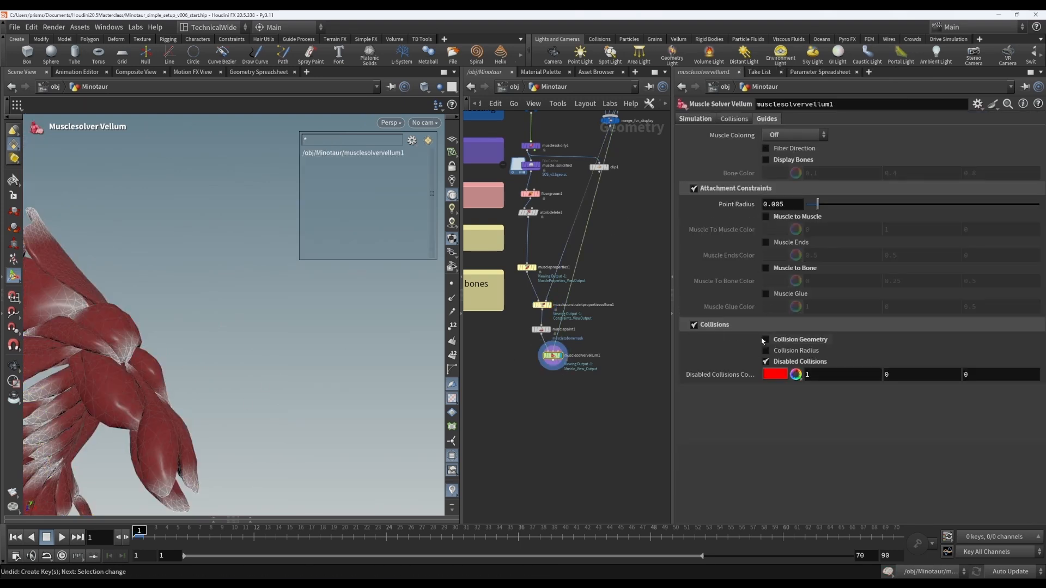
pyautogui.click(693, 326)
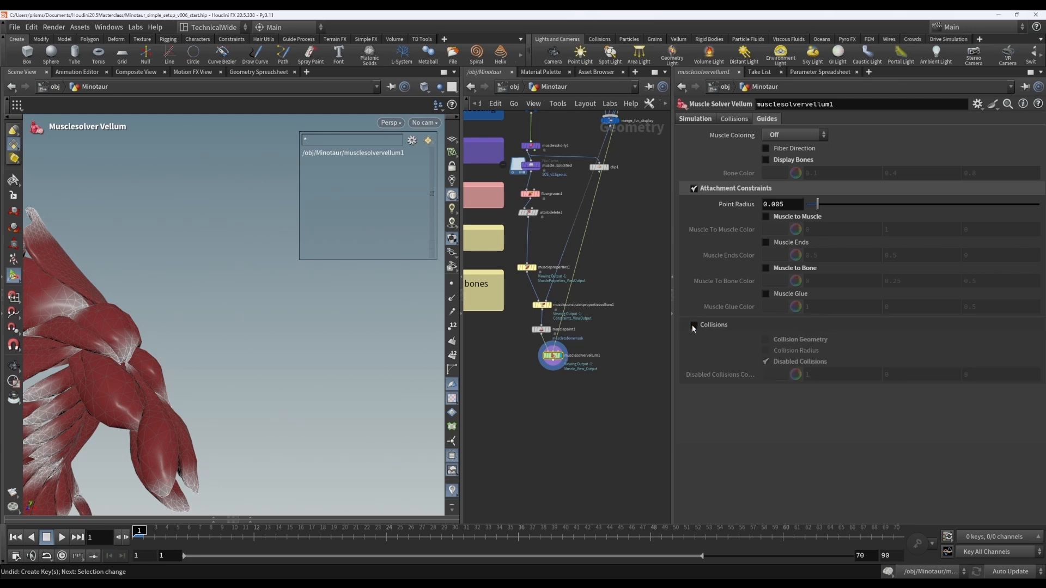
pyautogui.click(693, 326)
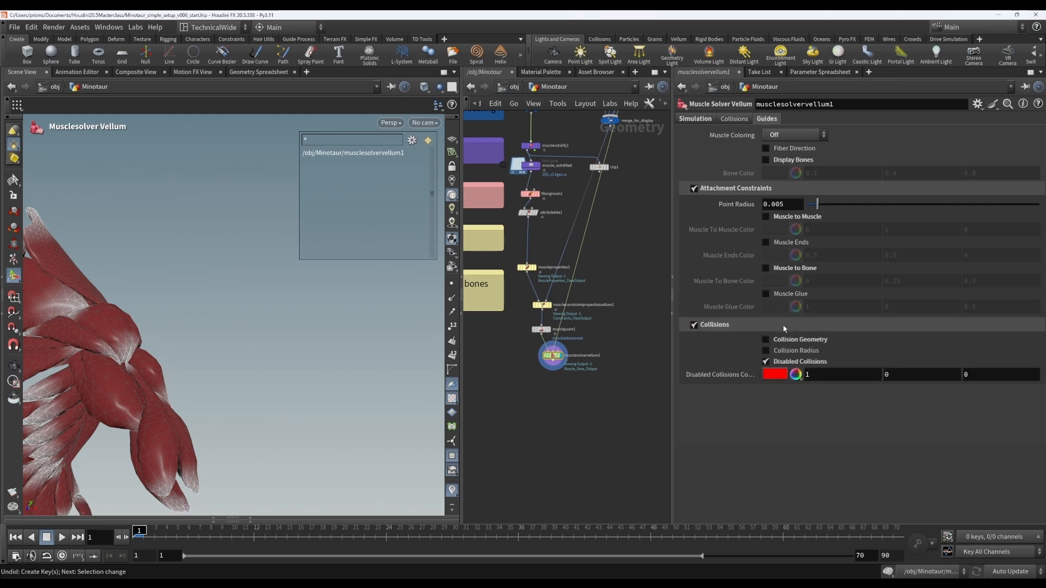
# Try the Collision Radius guide, then return to Disabled Collisions shown in red.
pyautogui.click(765, 350)
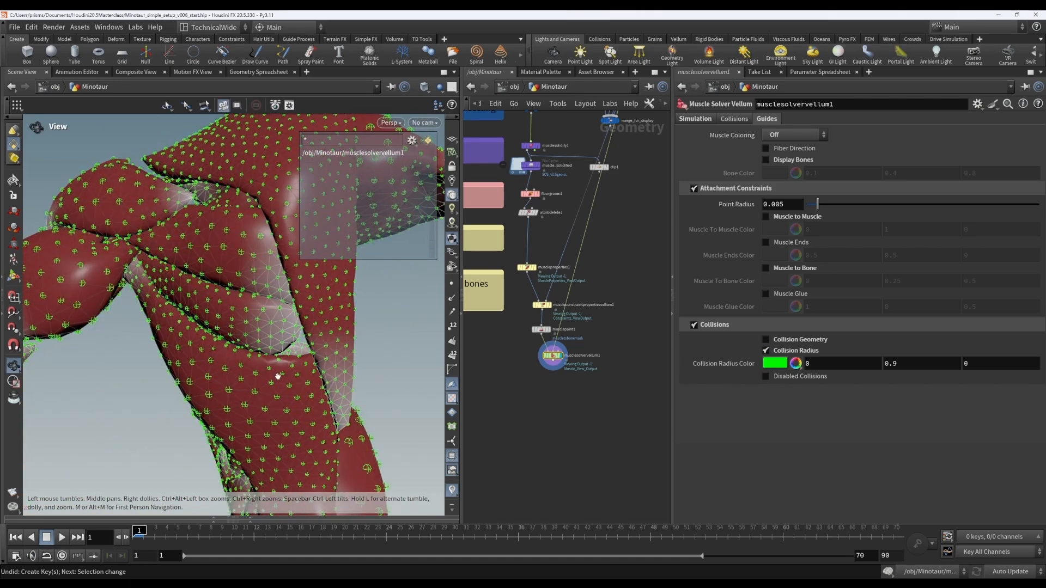
pyautogui.click(765, 360)
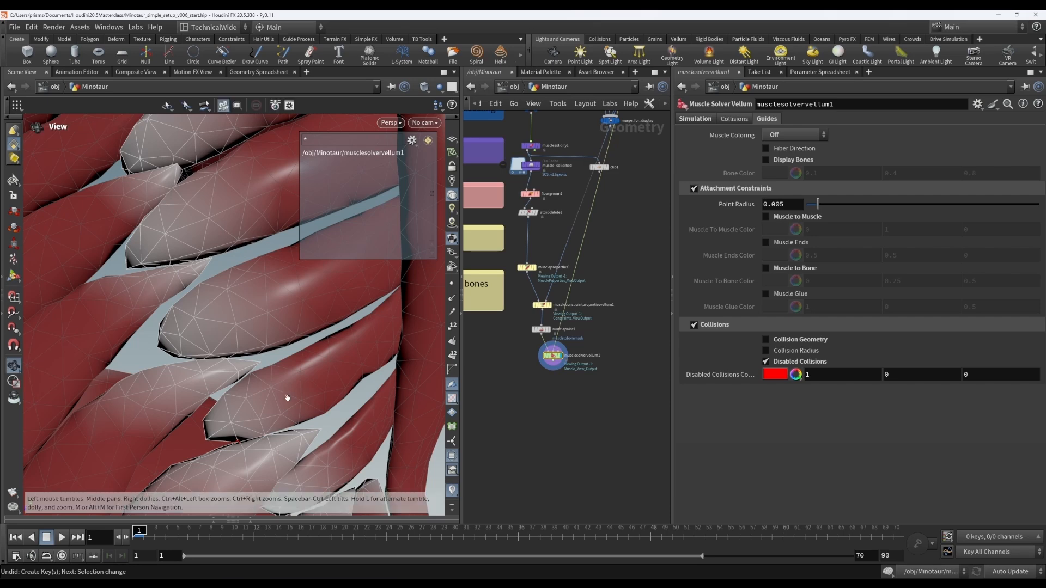
pyautogui.moveTo(286, 398); pyautogui.dragTo(318, 395)
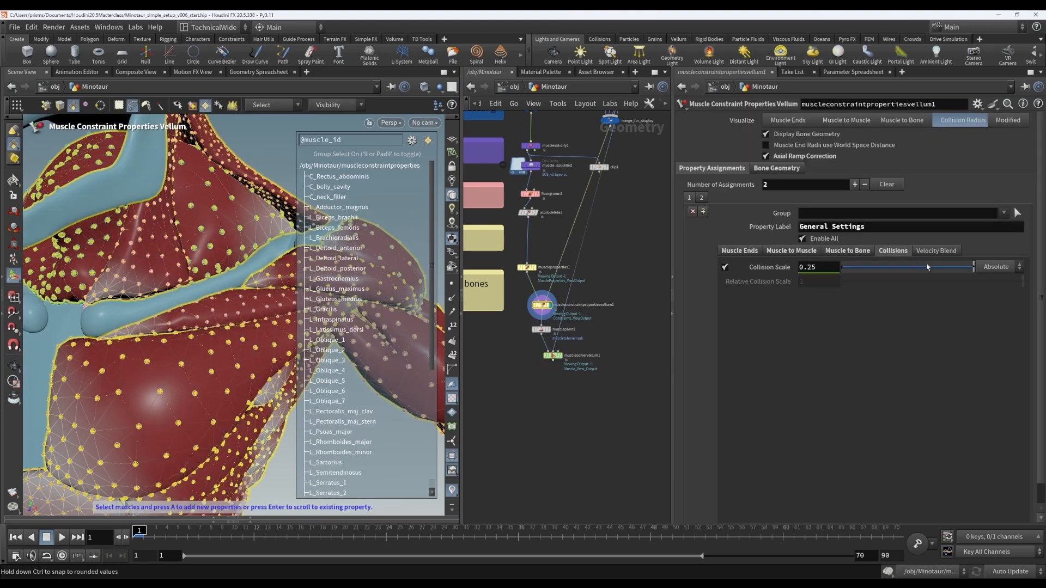
pyautogui.moveTo(892, 275)
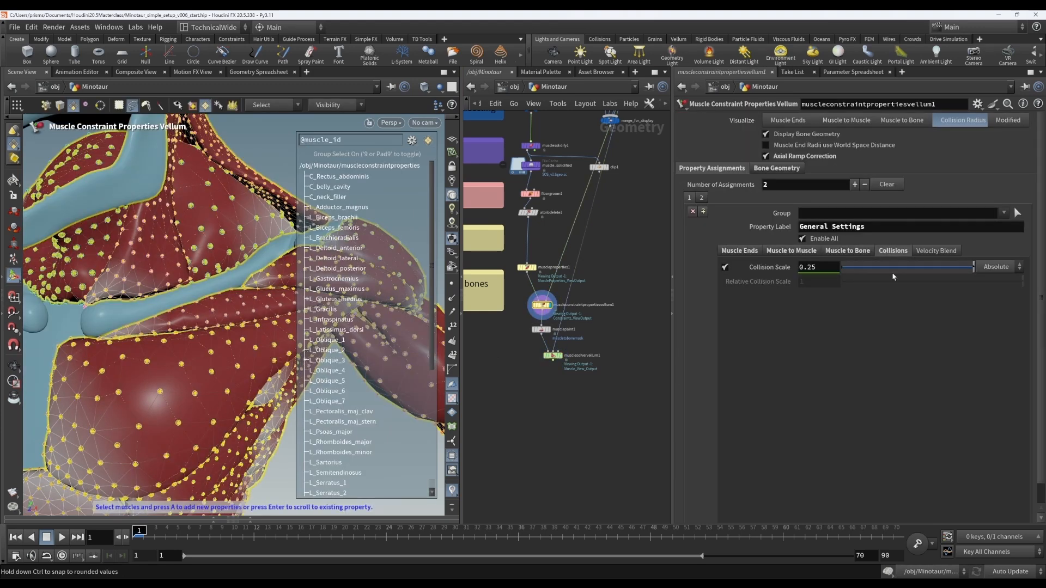
# Set Visualize to Modified and raise Velocity Blend to 0.748 on the constraint node.
pyautogui.click(935, 251)
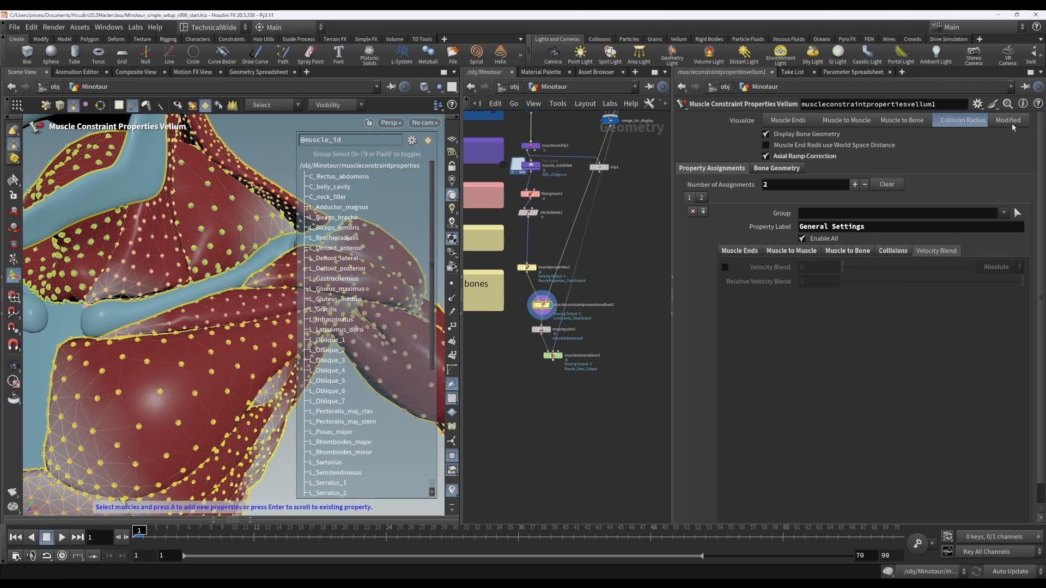
pyautogui.click(1007, 120)
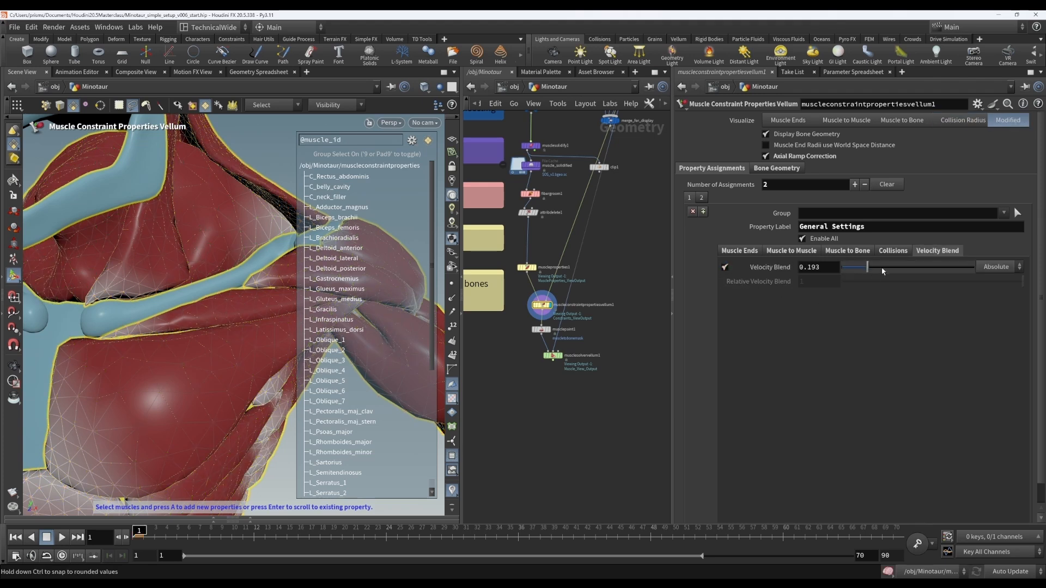
pyautogui.moveTo(868, 267); pyautogui.dragTo(940, 267)
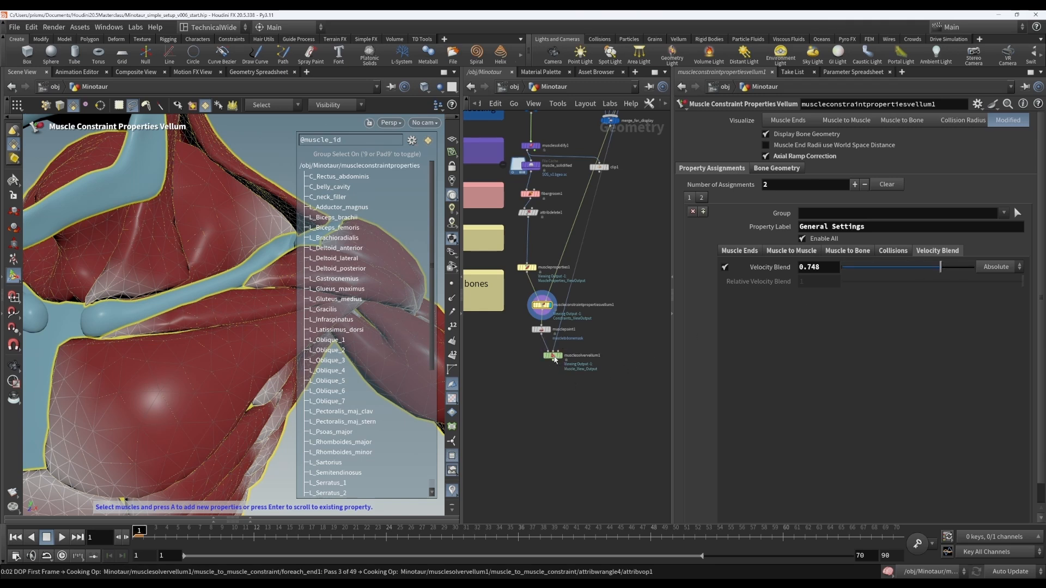
# Check Enable Velocity Blending under Constraints on the Muscle Solver Vellum Simulation tab.
pyautogui.click(553, 354)
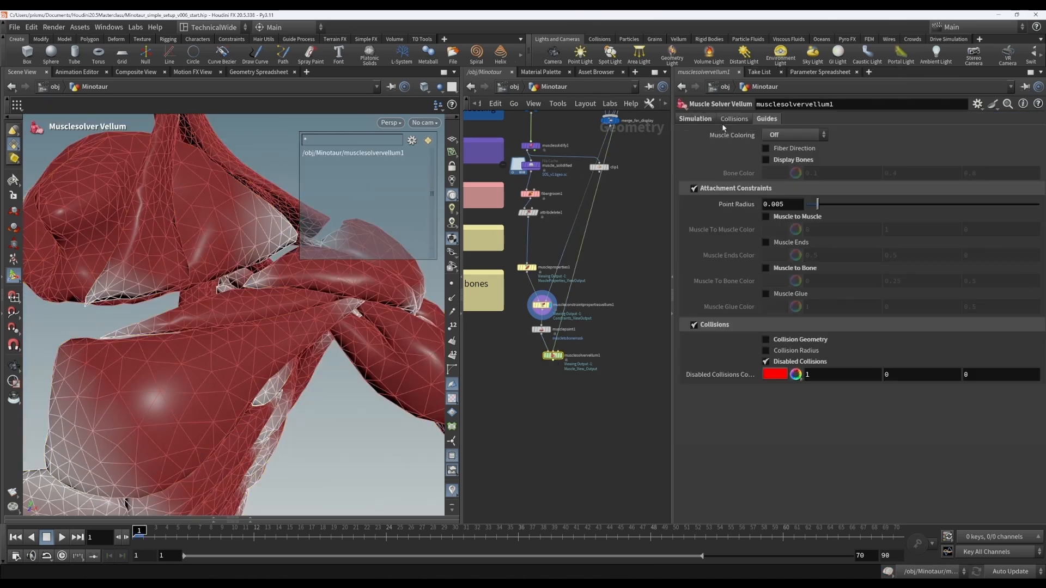
pyautogui.click(694, 119)
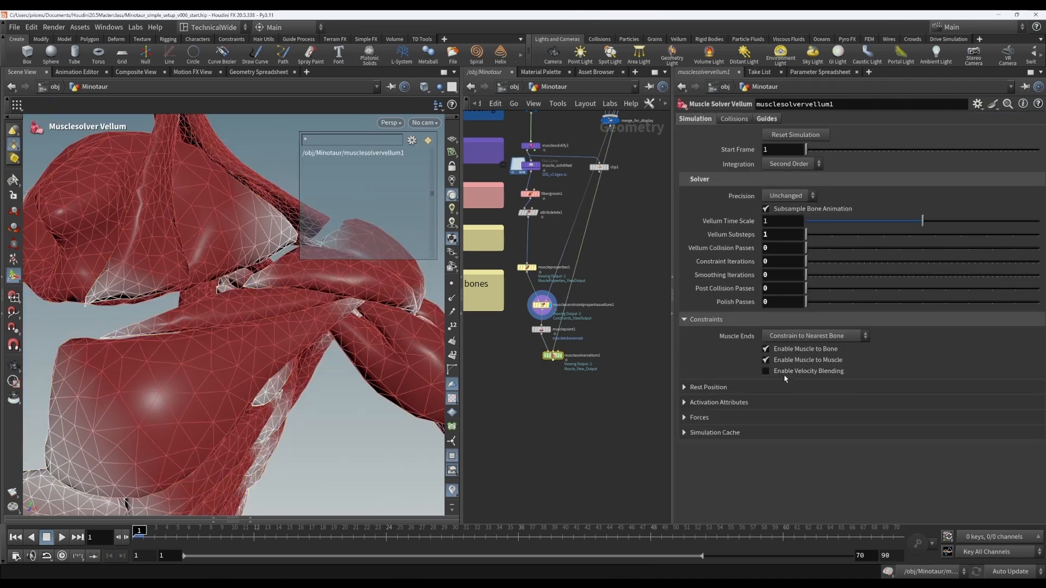
pyautogui.click(766, 371)
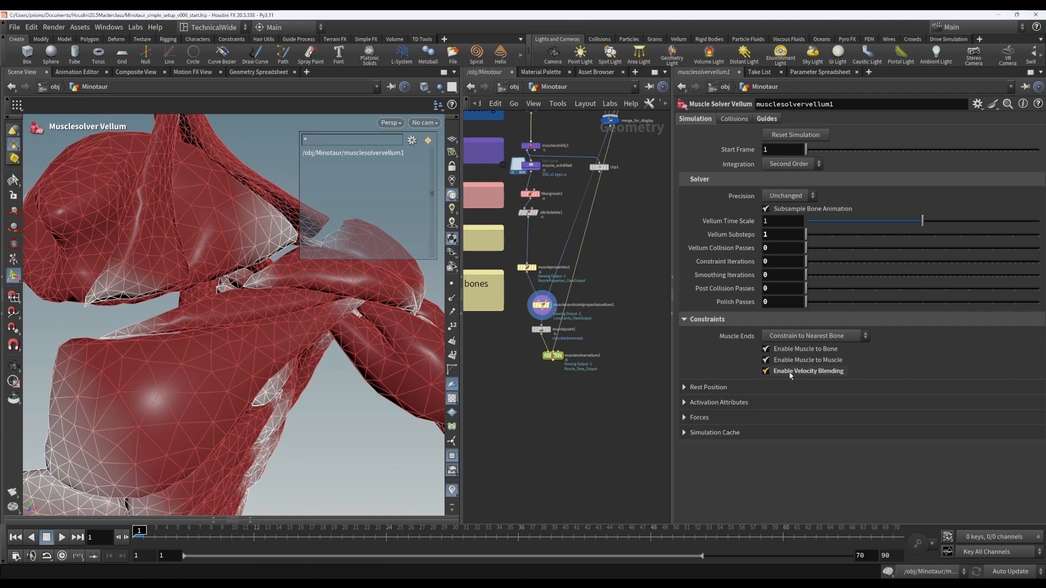
pyautogui.moveTo(808, 370)
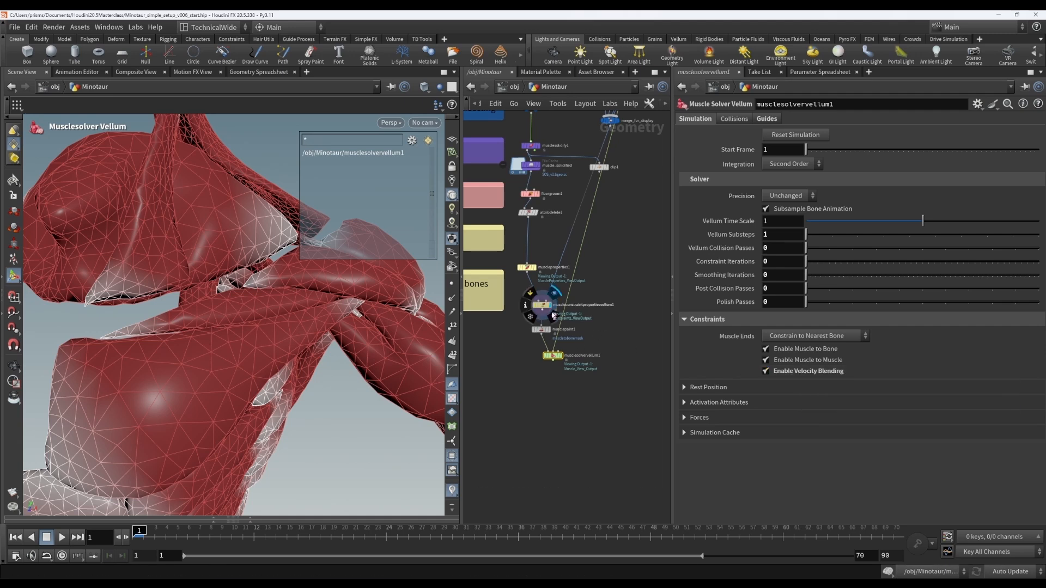
pyautogui.moveTo(798, 378)
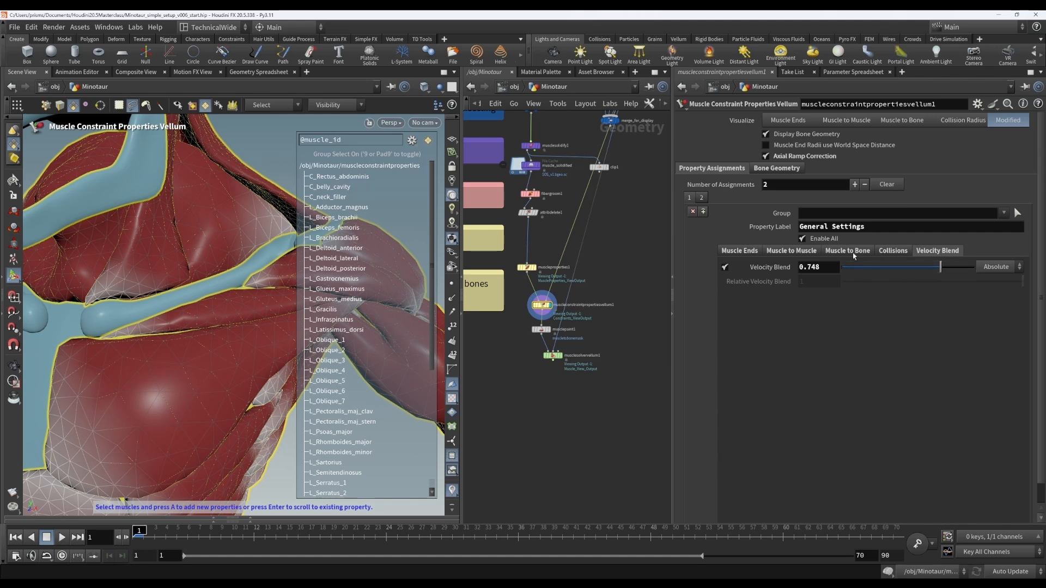
pyautogui.moveTo(857, 261)
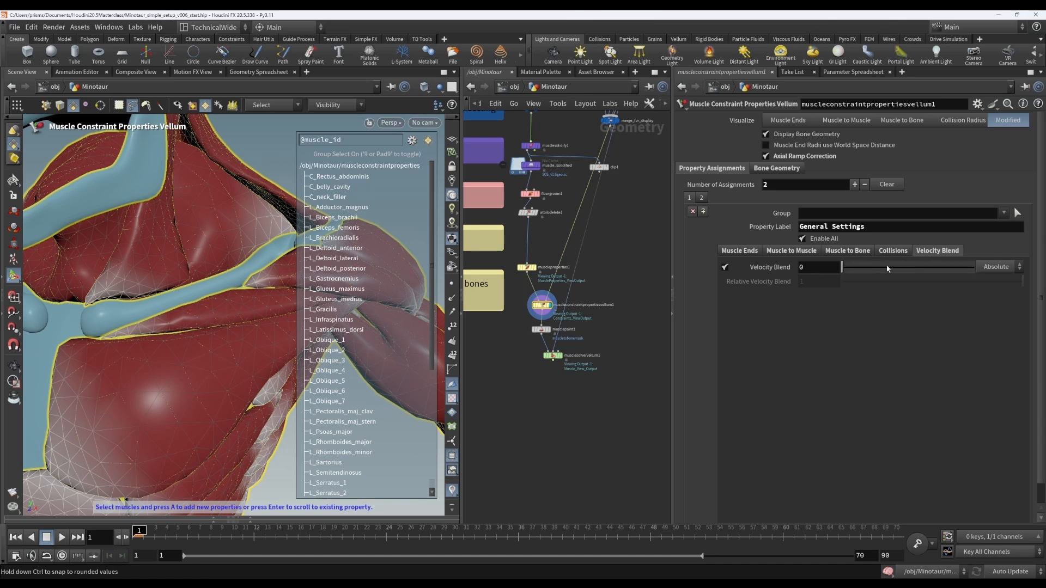
# Set the constraint node's Velocity Blend to 0.64 and view the Muscle to Bone settings.
pyautogui.moveTo(846, 267); pyautogui.dragTo(924, 267)
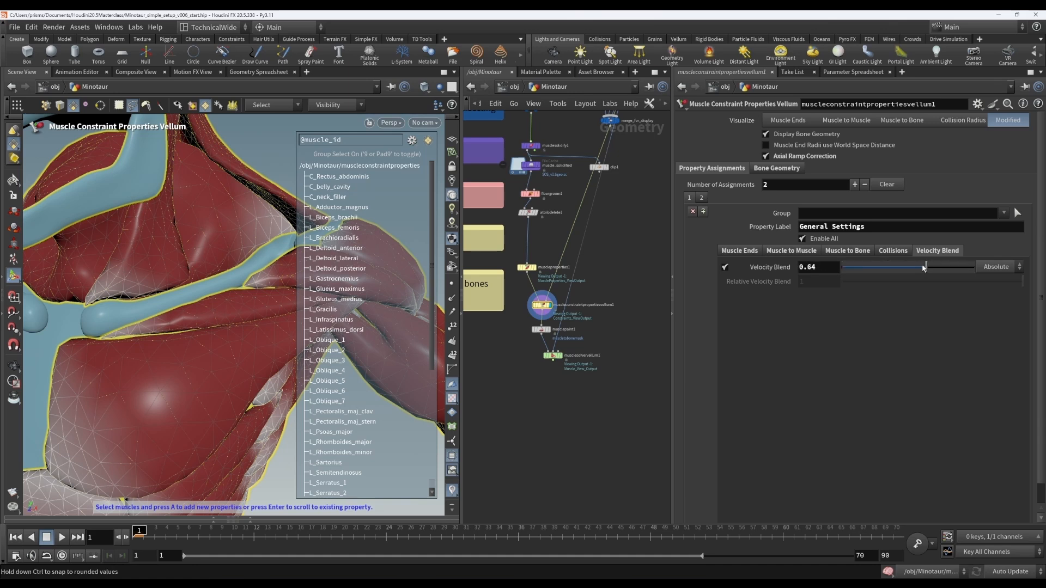
pyautogui.moveTo(925, 270)
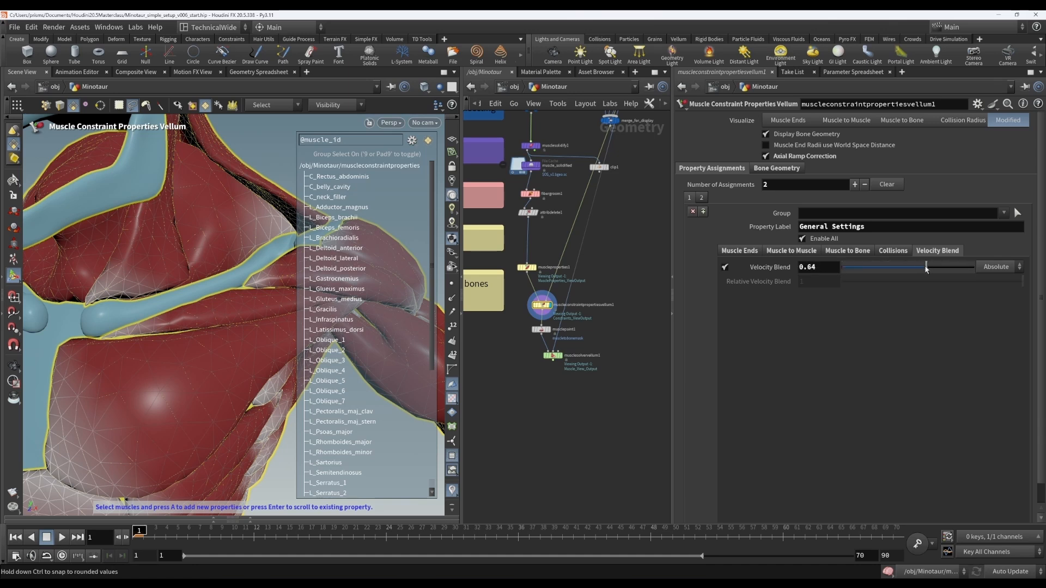
pyautogui.moveTo(911, 275)
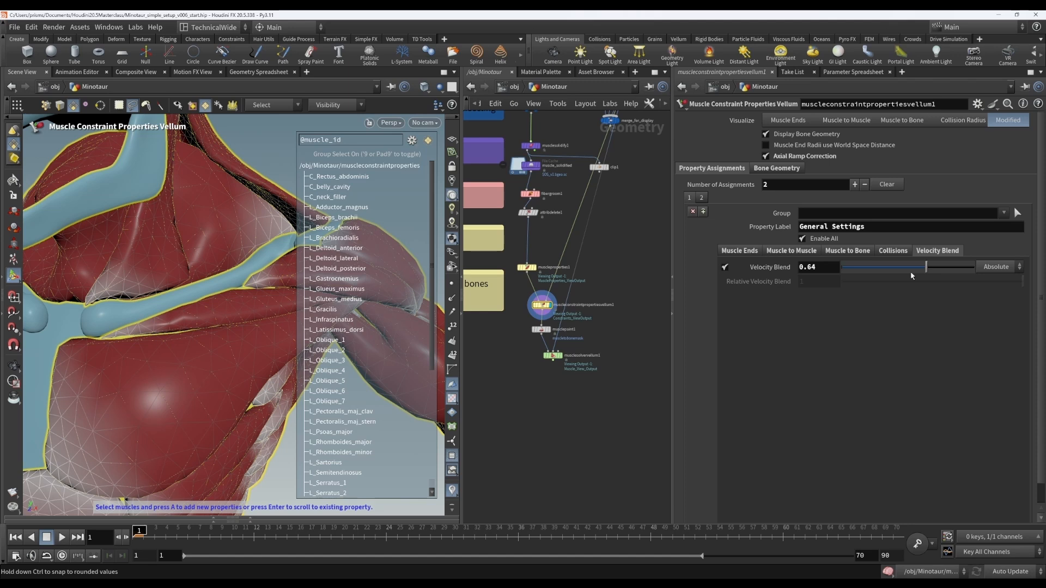
pyautogui.click(846, 250)
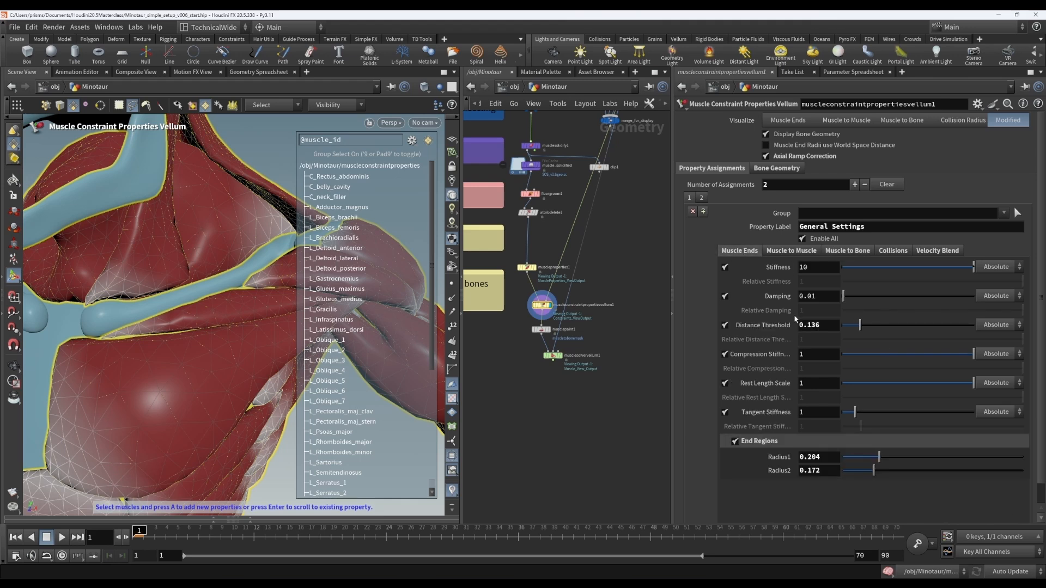
pyautogui.click(813, 295)
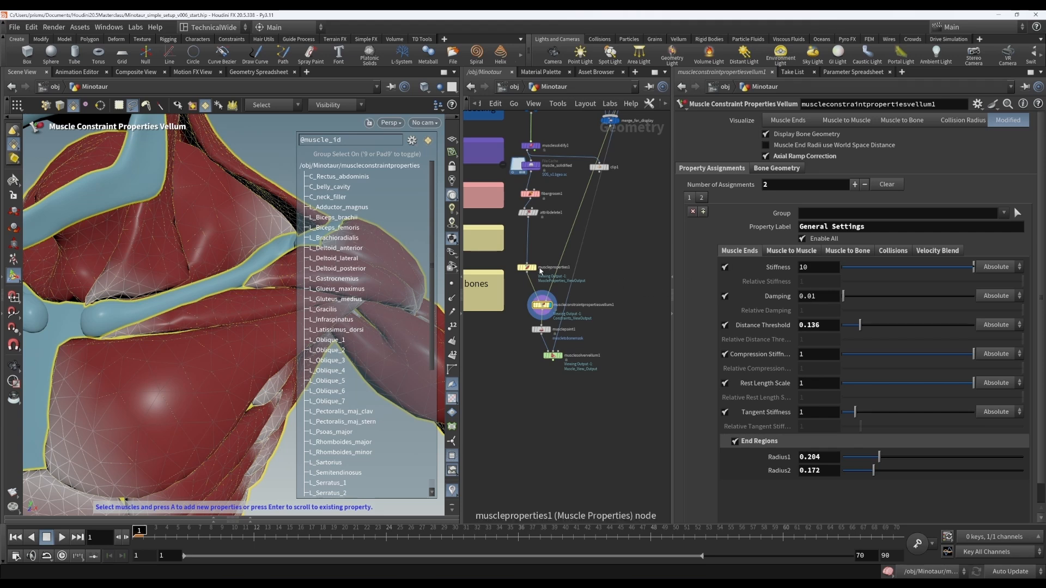
pyautogui.click(547, 267)
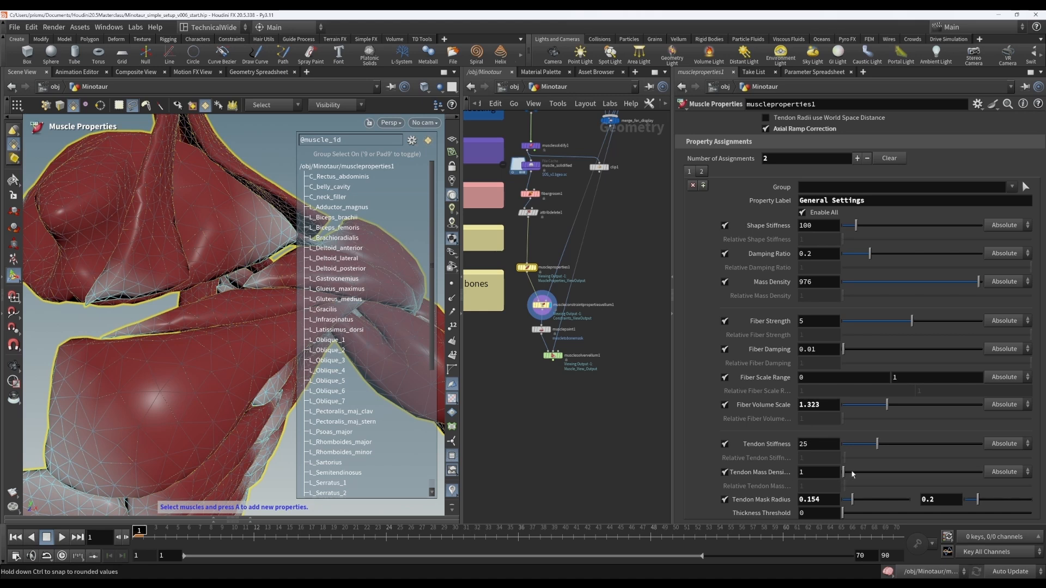
pyautogui.moveTo(674, 407)
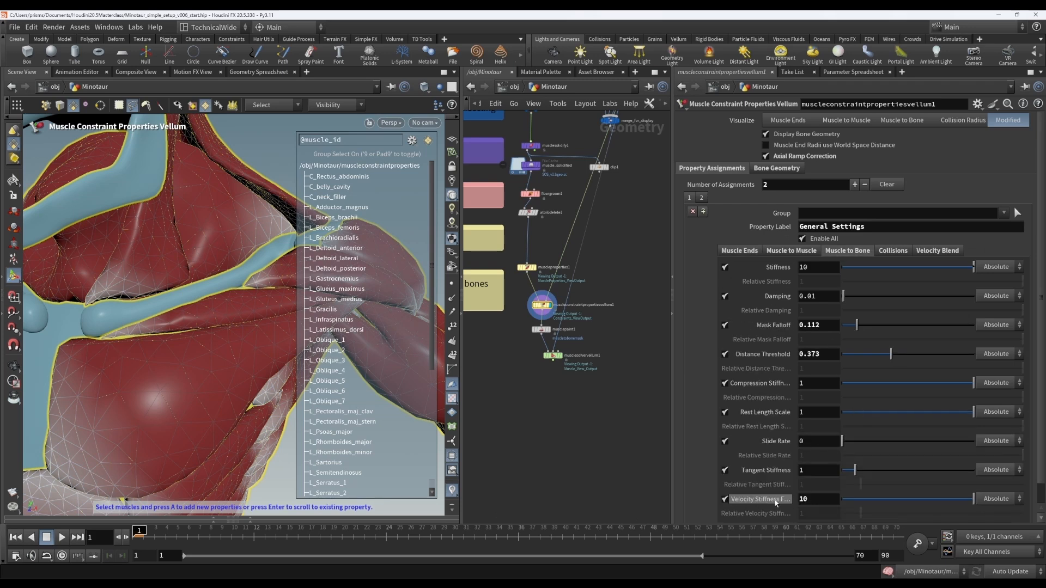
pyautogui.moveTo(760, 499)
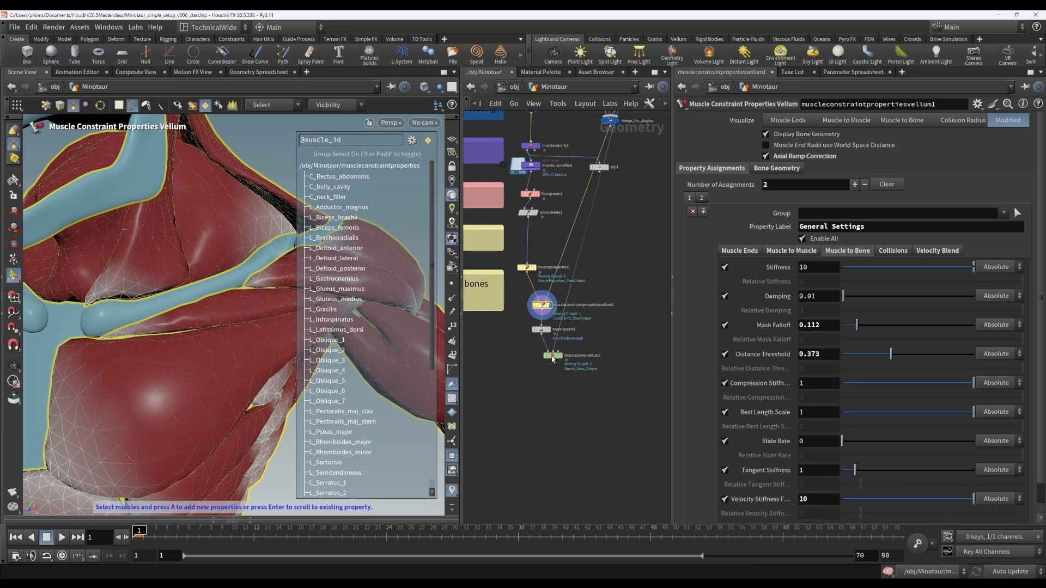
pyautogui.click(553, 355)
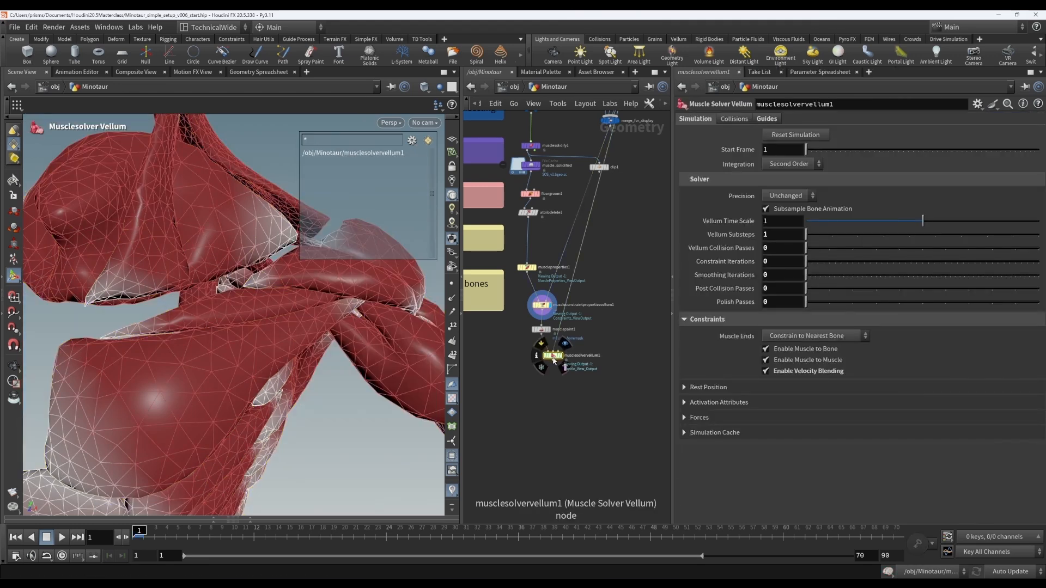
pyautogui.click(542, 304)
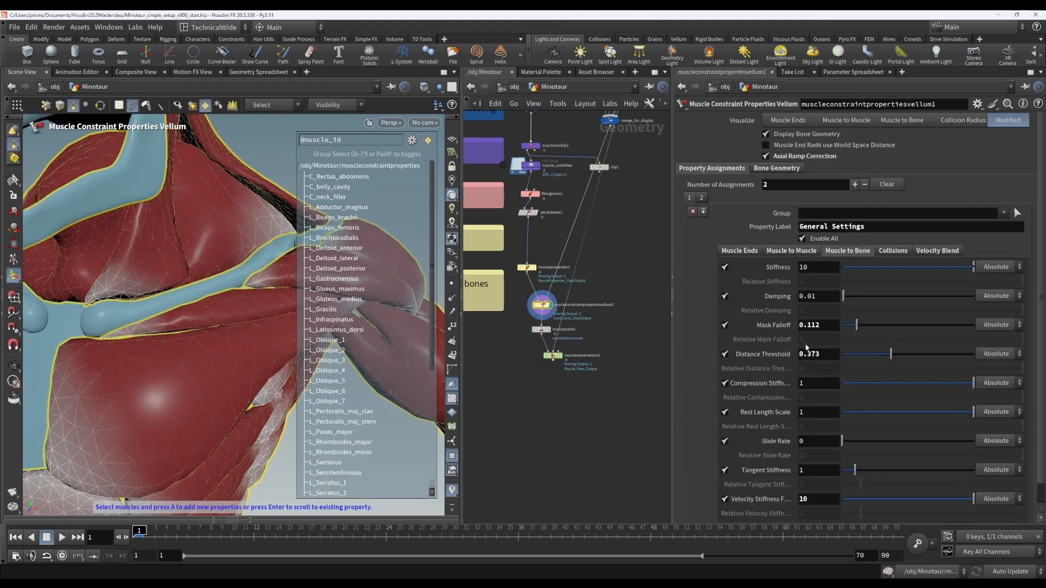
pyautogui.click(937, 251)
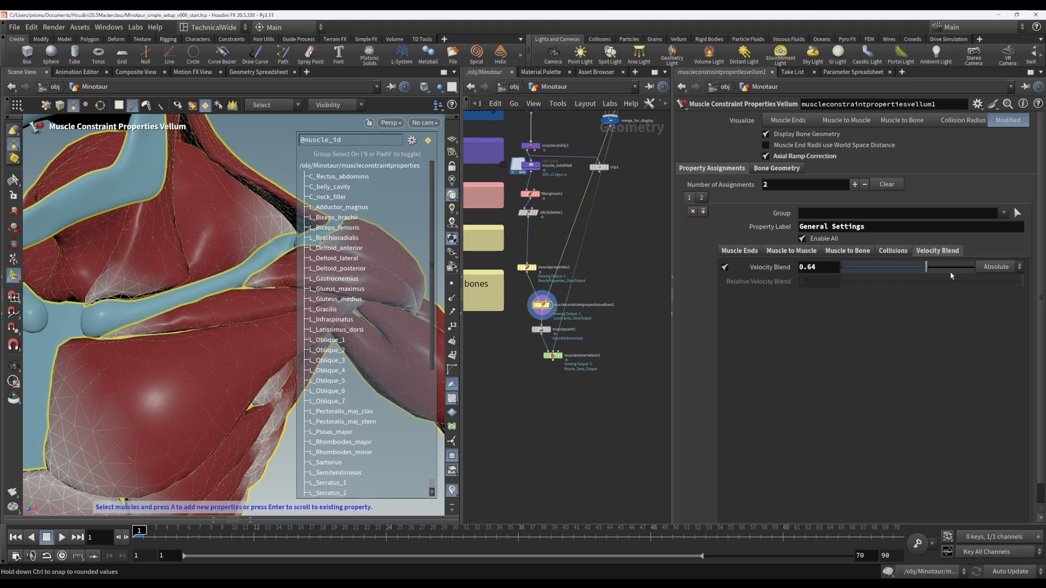